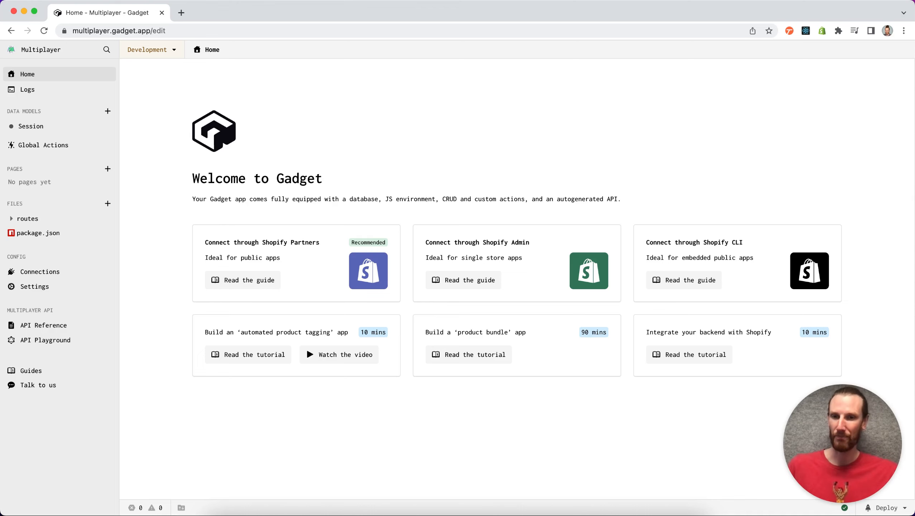
pyautogui.click(35, 286)
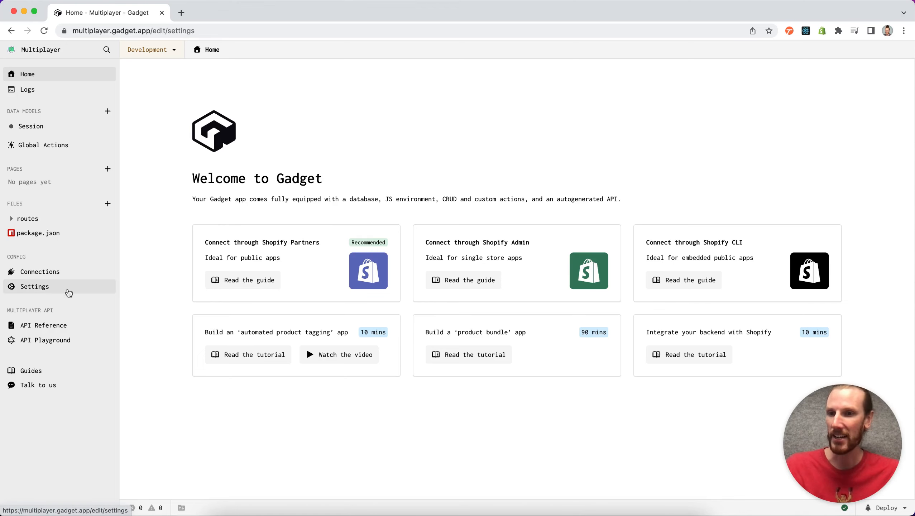
pyautogui.click(35, 286)
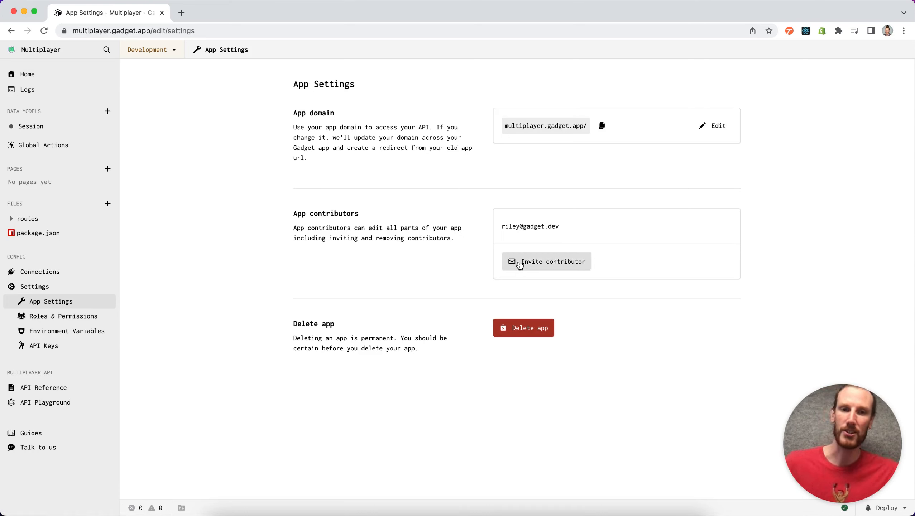
pyautogui.click(546, 261)
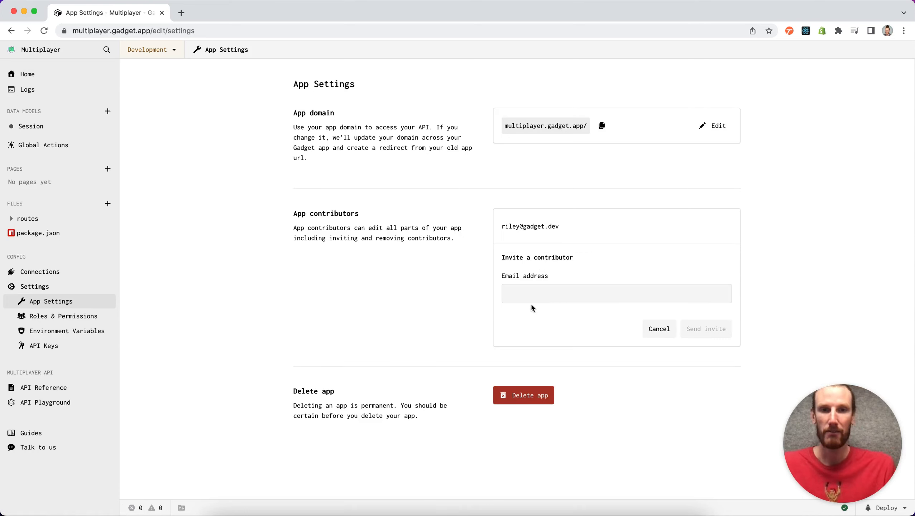
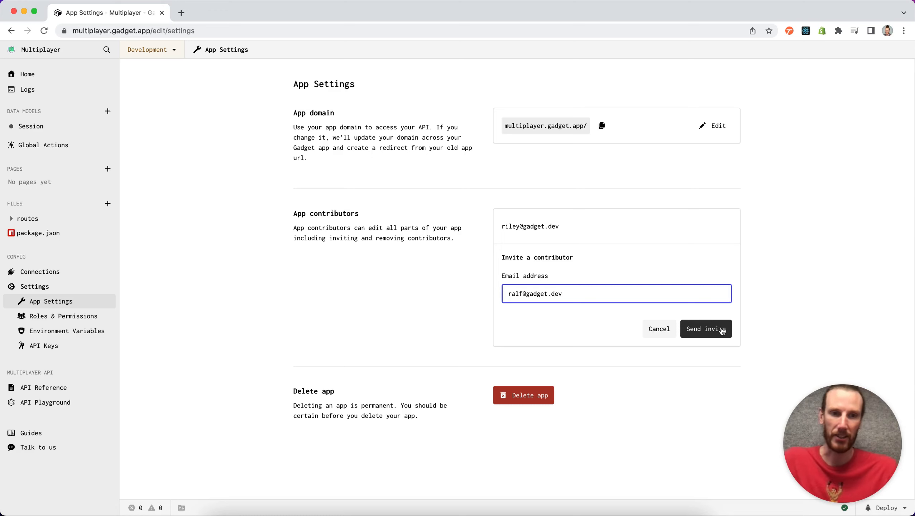
pyautogui.click(706, 329)
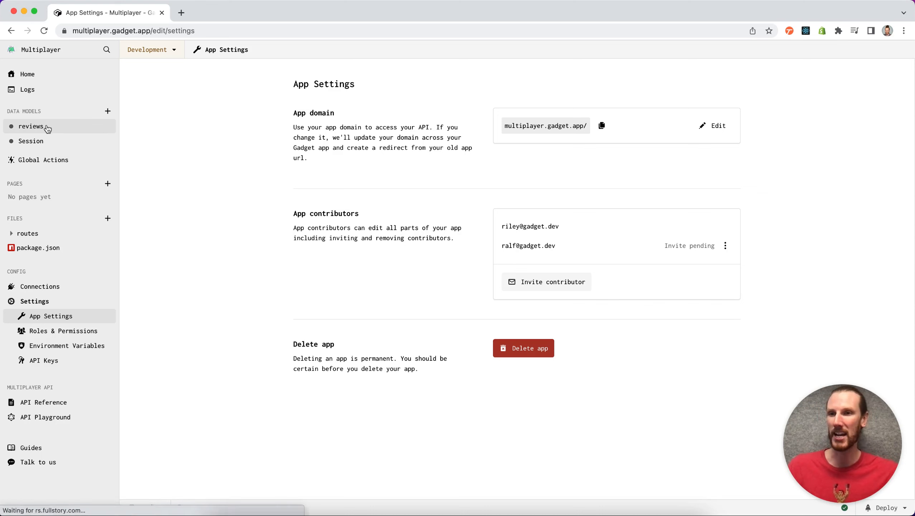
# Open the reviews model's create action code file, onCreate.js
pyautogui.click(31, 127)
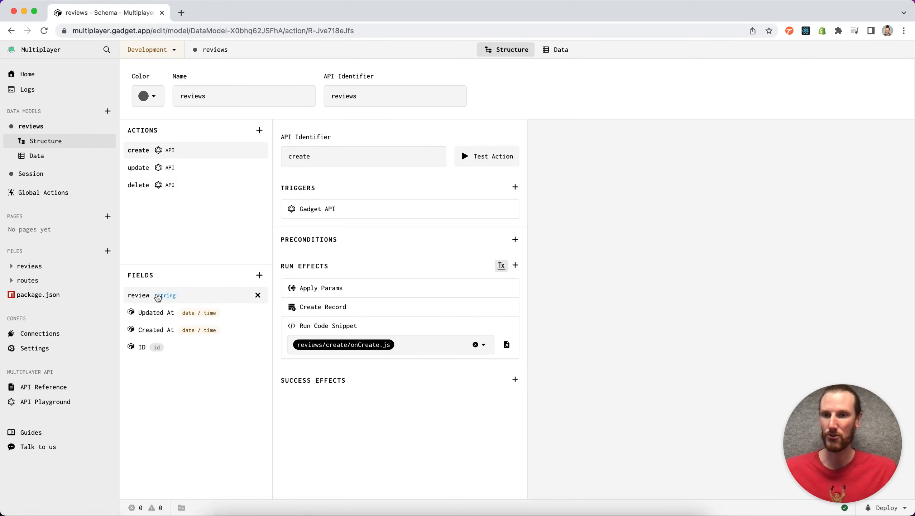
pyautogui.moveTo(371, 311)
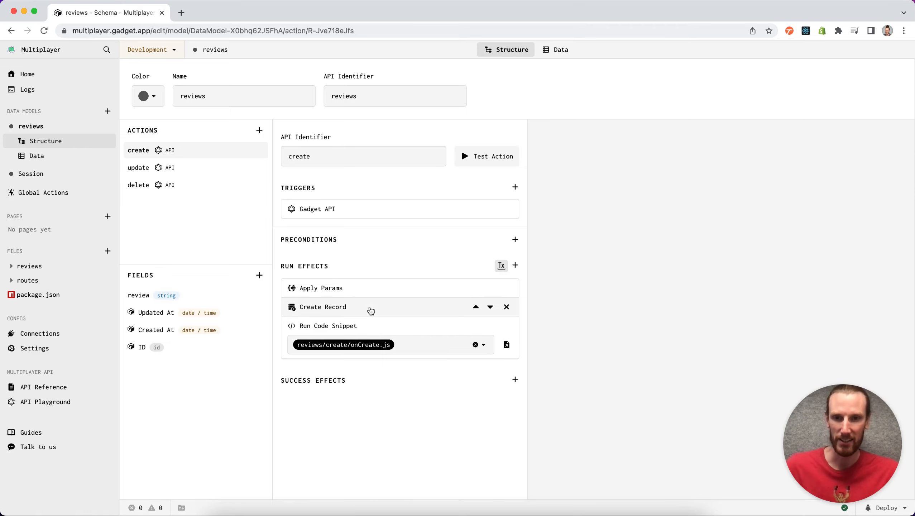
pyautogui.click(327, 325)
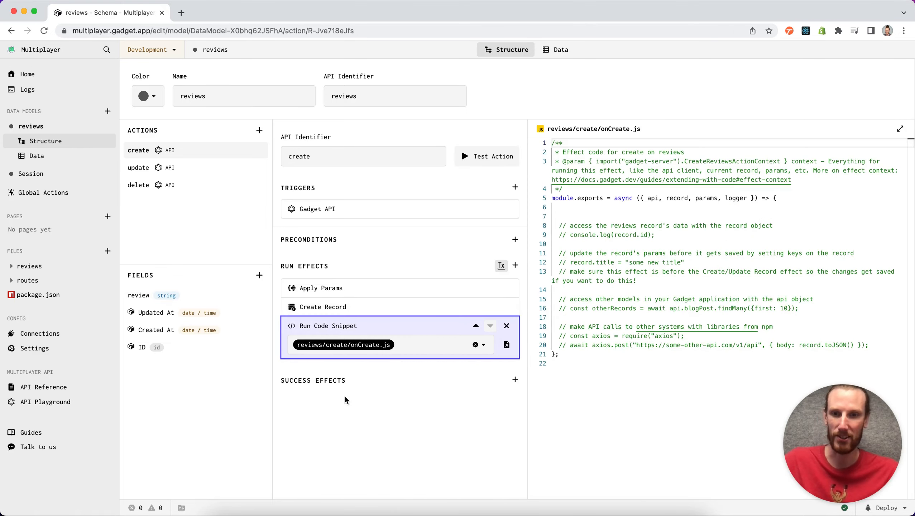
# Add a placeholder comment and logger.info("Ralf was here") to onCreate.js
pyautogui.write('// adding some placeholder code')
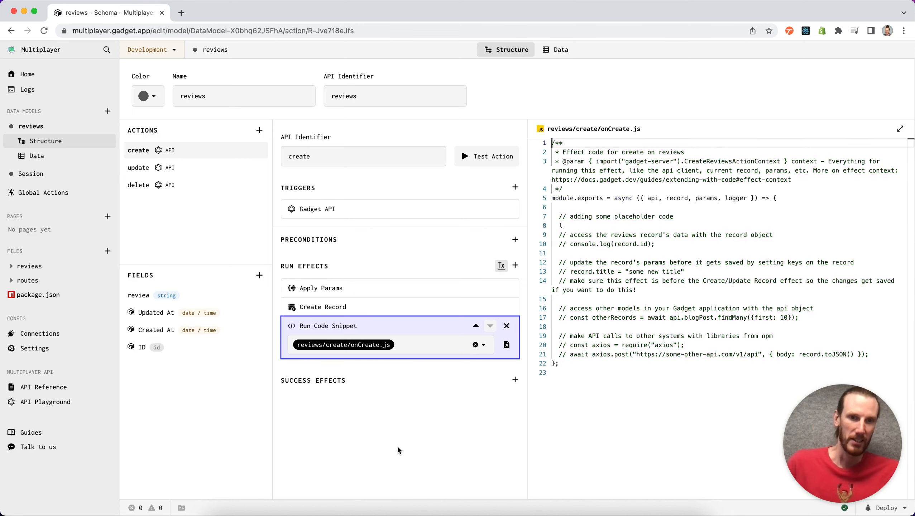
pyautogui.write('ogger.inf()')
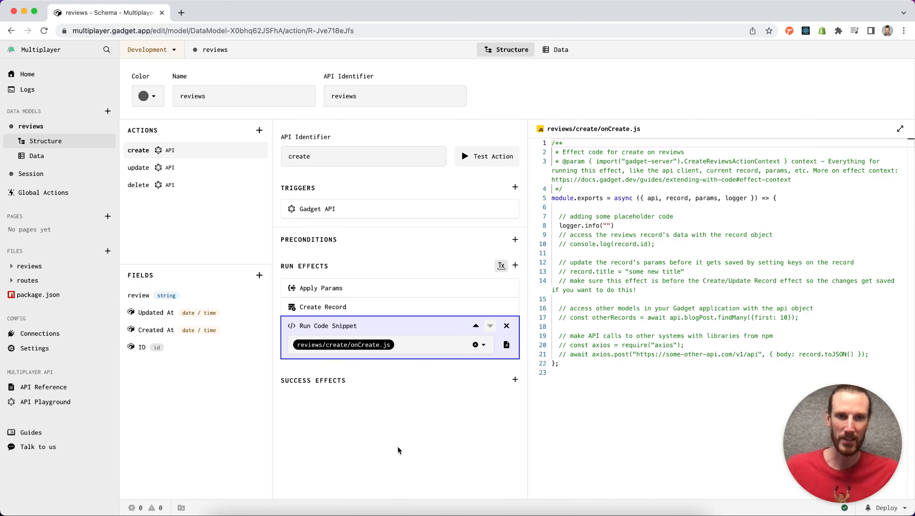
pyautogui.write('Ralf was here')
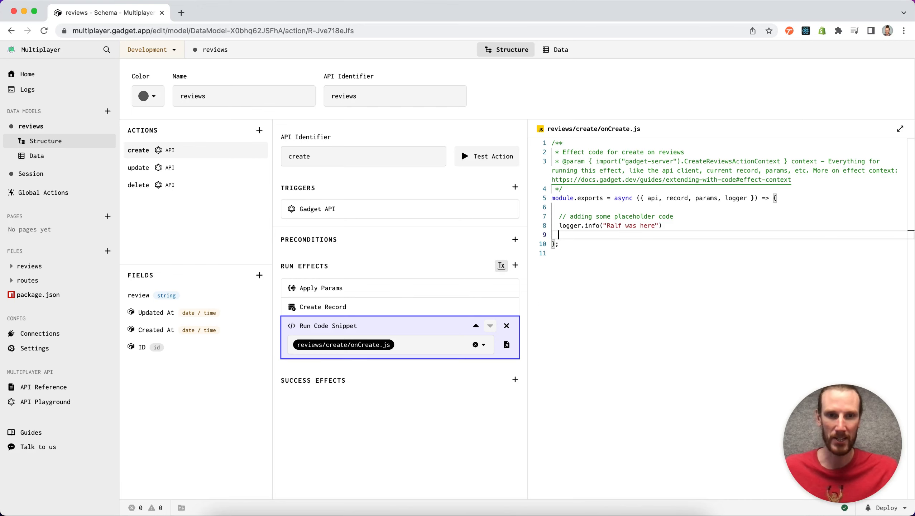
# Add a comment about including the record, then pass { record } into logger.info
pyautogui.write('//')
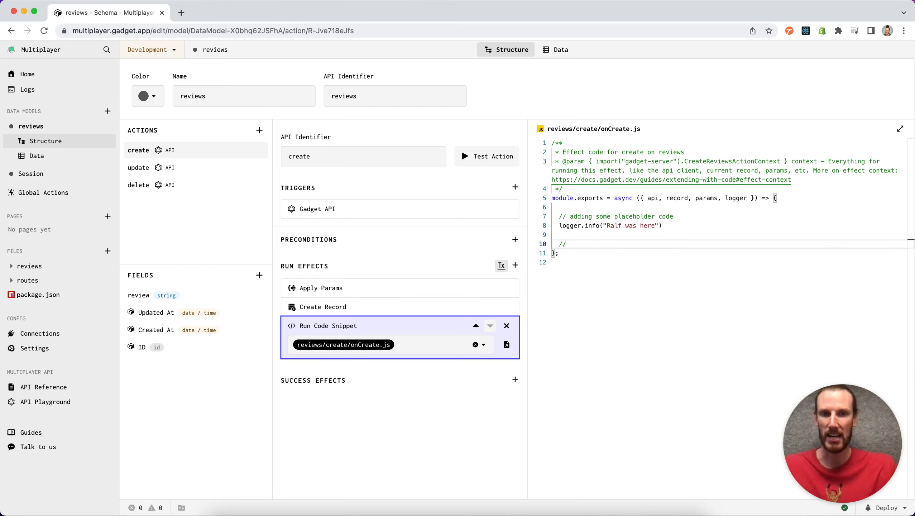
pyautogui.write('please inc')
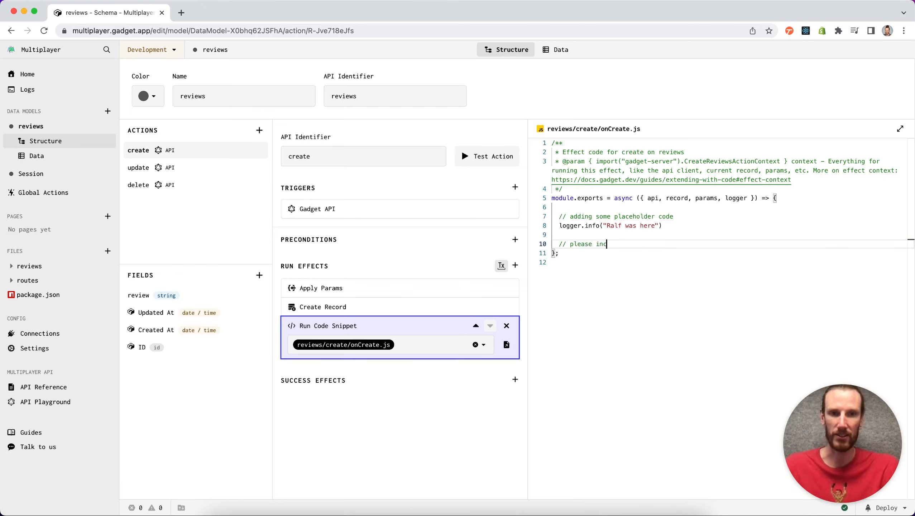
pyautogui.write('lude the record in the logger')
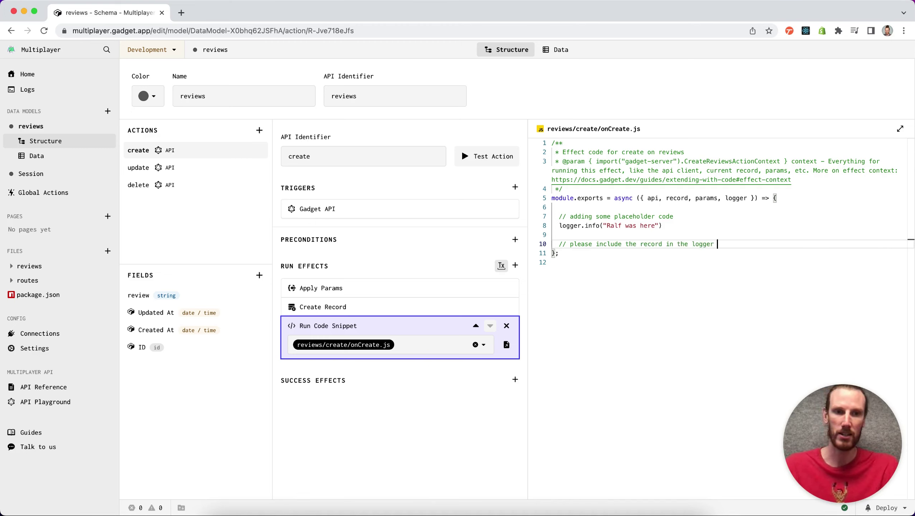
pyautogui.write('statement')
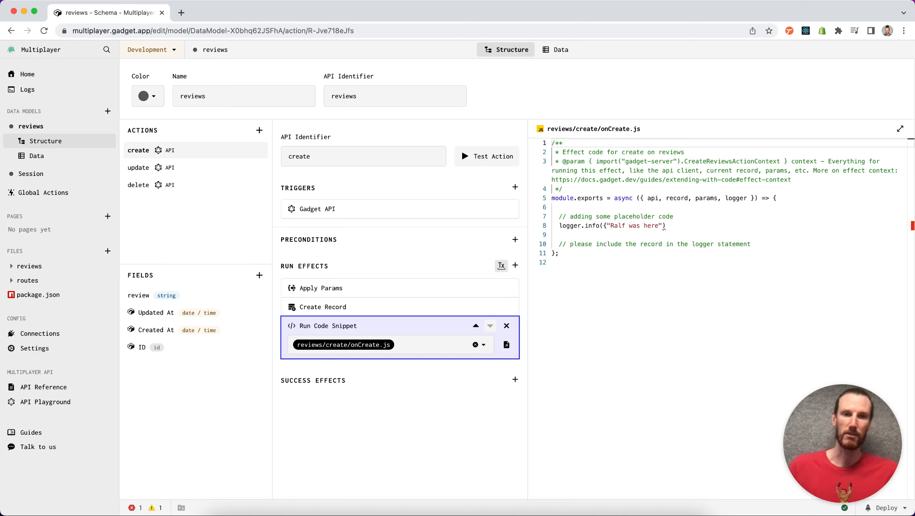
pyautogui.write('{ record },')
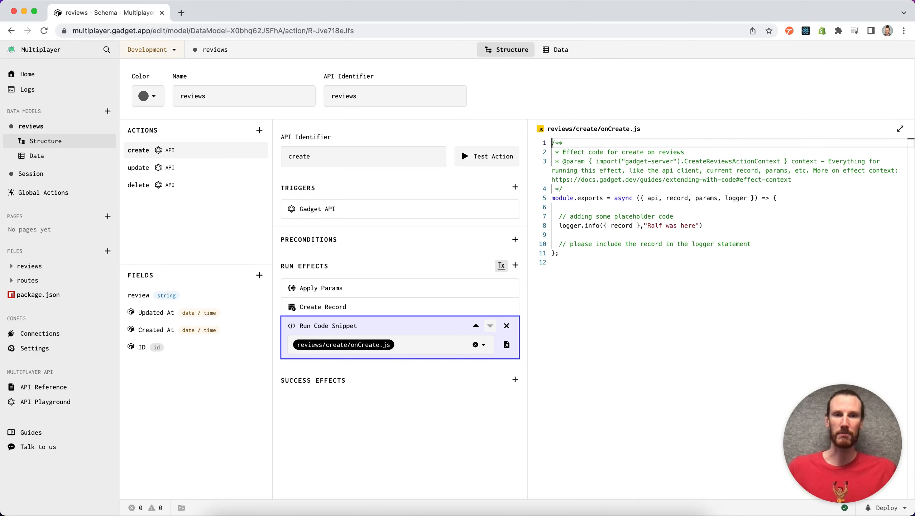